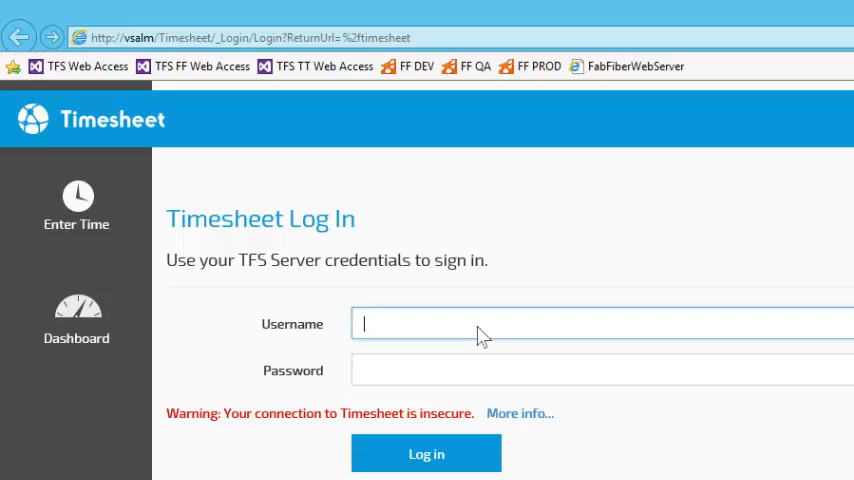
# Step: Sign in with the TFS username and password to reach the Enter Time page
pyautogui.write('vsalm\\adam')
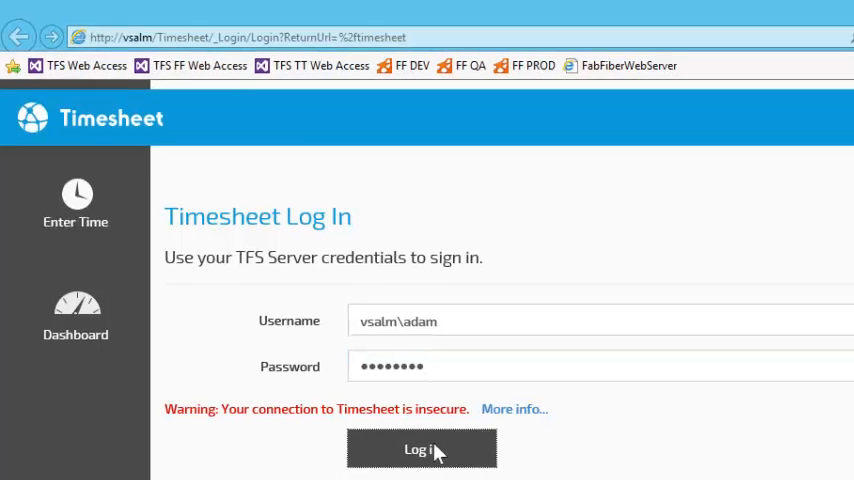
pyautogui.click(416, 448)
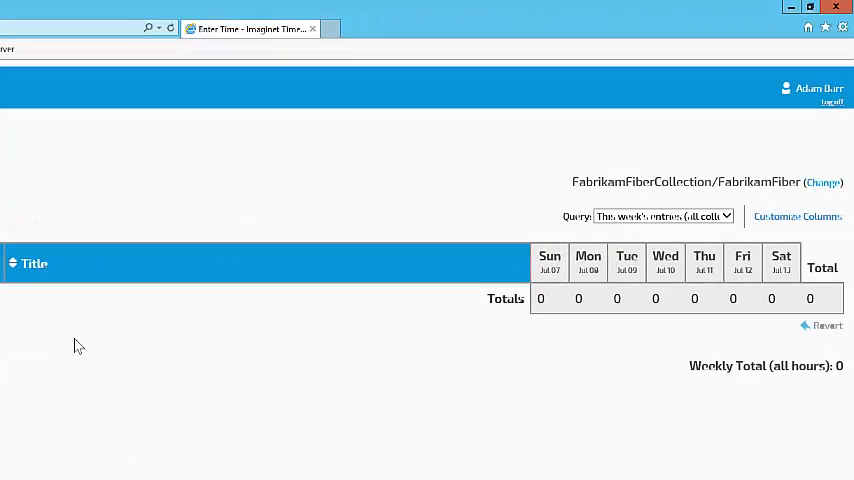
# Step: List the All Bugs shared query's work items and begin adding Assigned To as a column
pyautogui.click(662, 216)
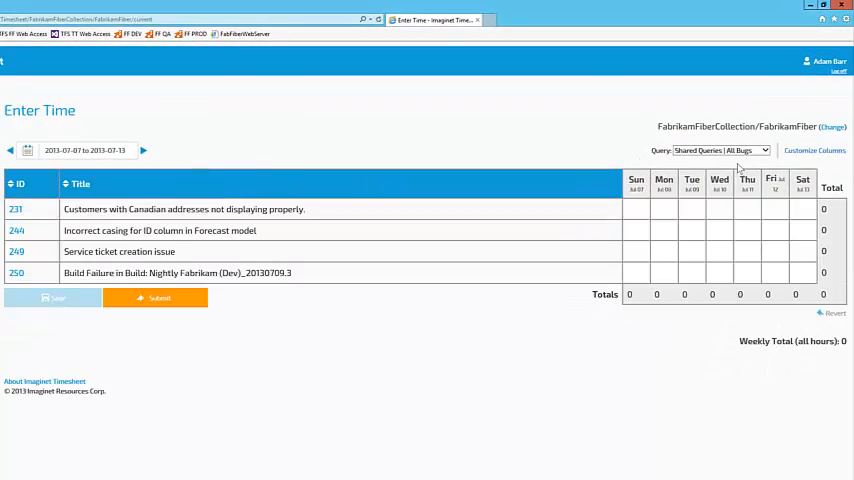
pyautogui.click(820, 150)
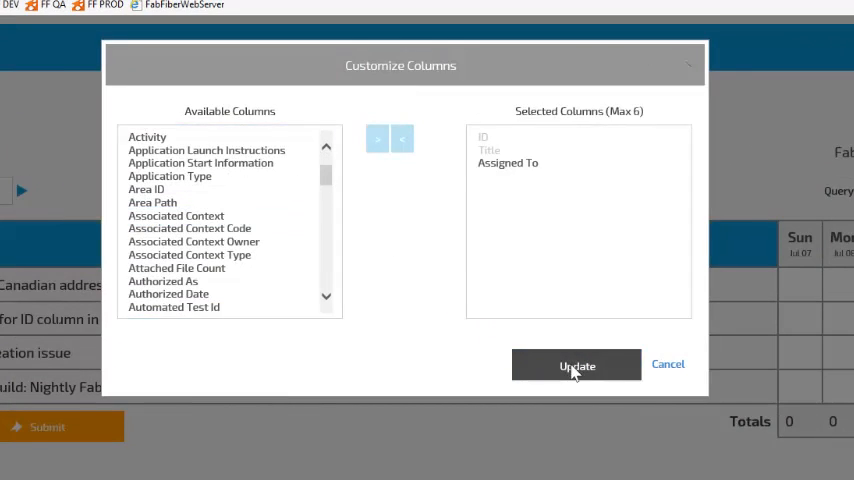
# Step: Apply the Assigned To column and sort the four bugs by title descending
pyautogui.click(576, 364)
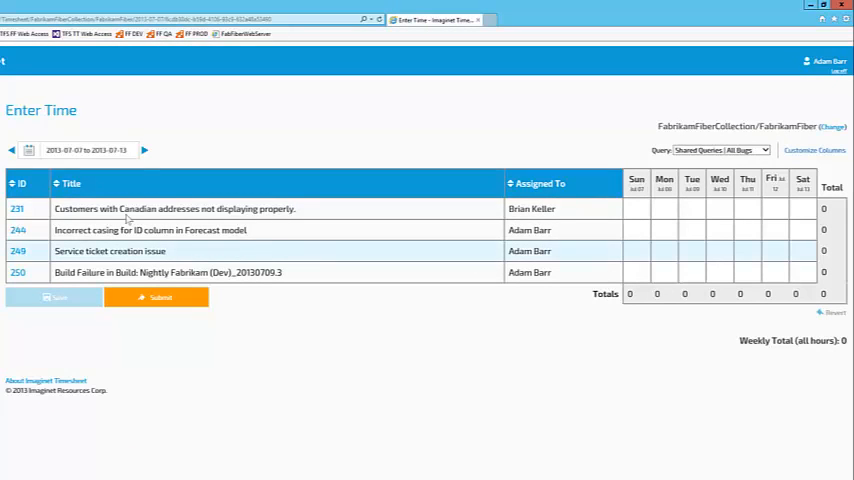
pyautogui.click(72, 184)
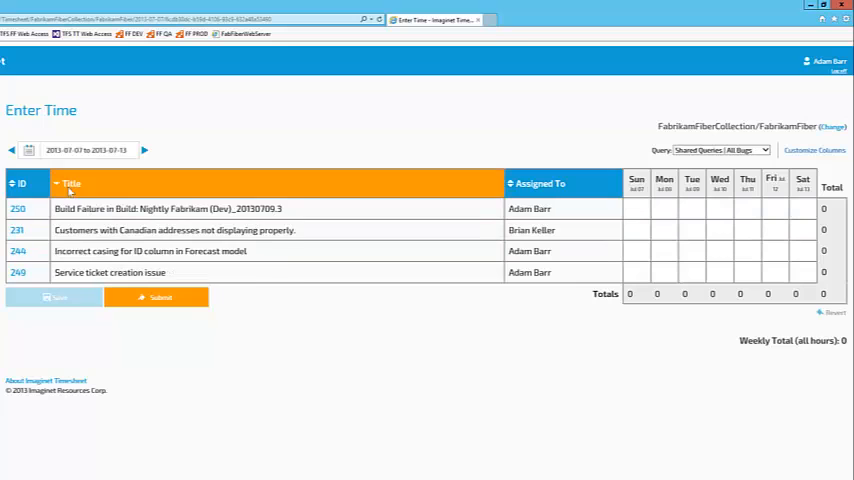
pyautogui.click(72, 184)
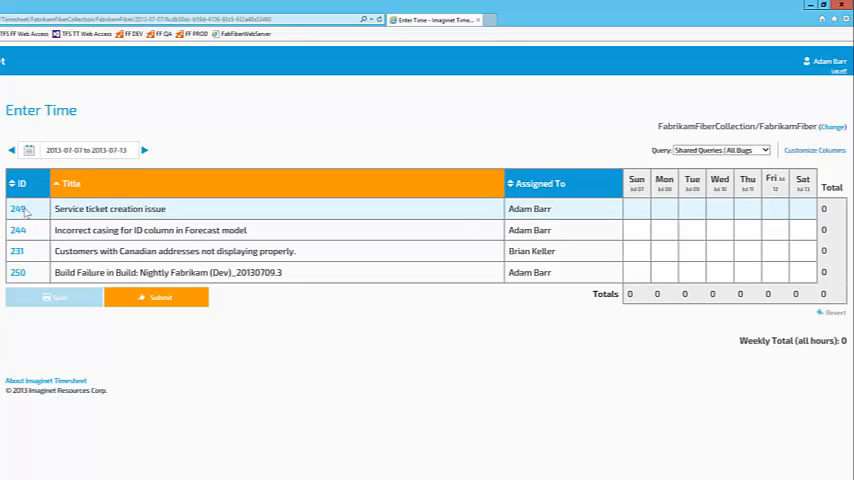
pyautogui.click(16, 208)
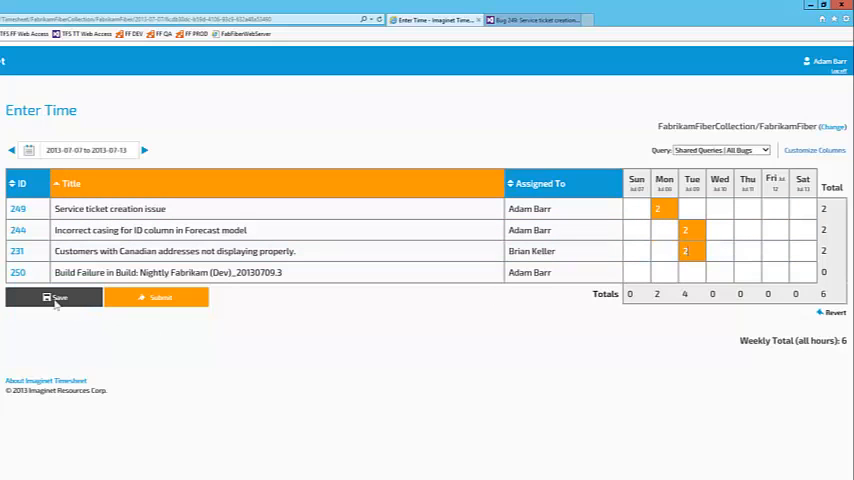
# Step: Save the week's entries of 2 hours on three bugs, 6 hours total
pyautogui.click(56, 296)
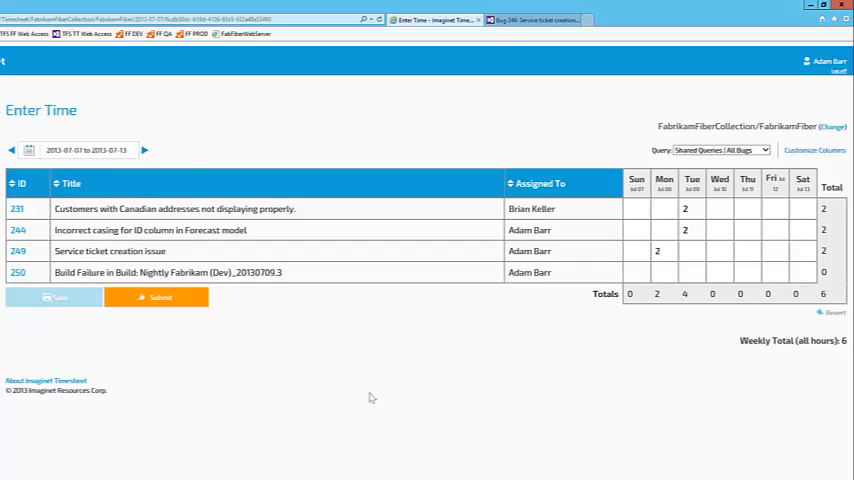
# Step: Submit the 6-hour week for approval, confirm it, then reopen it and enter 1 more hour
pyautogui.click(160, 296)
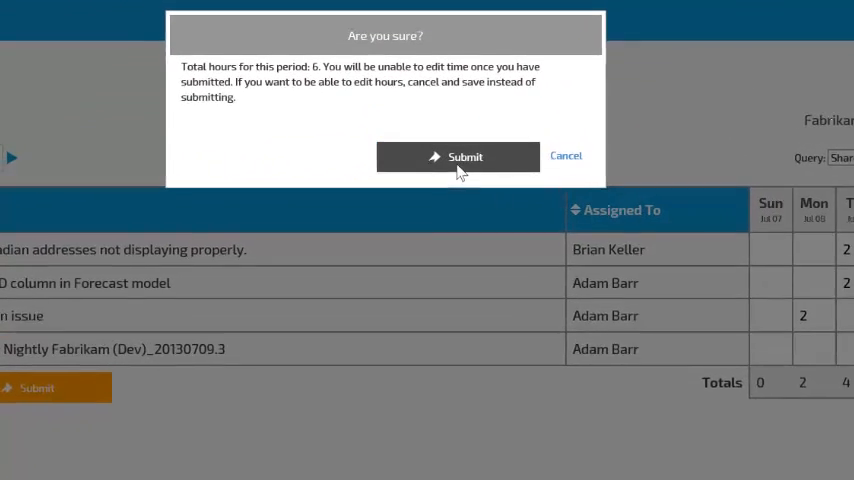
pyautogui.click(458, 156)
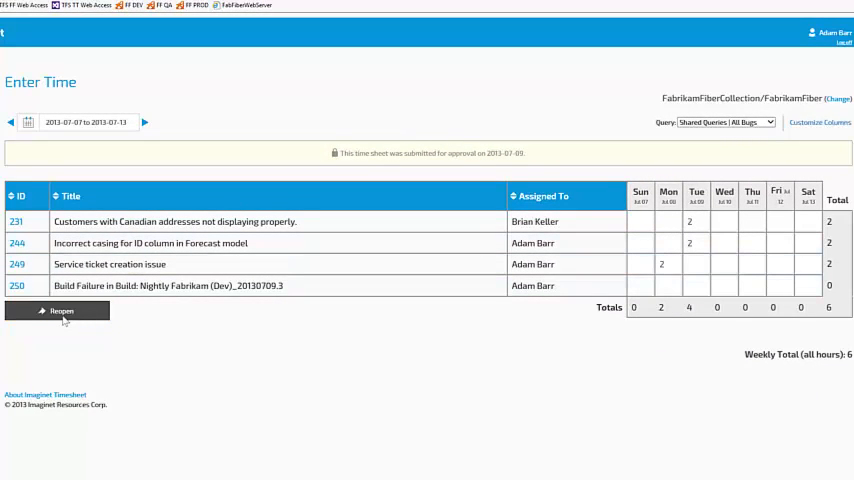
pyautogui.click(58, 312)
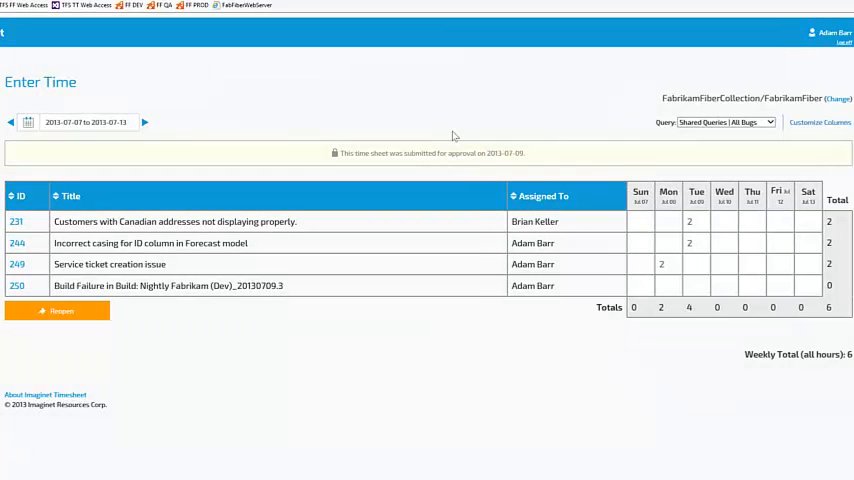
pyautogui.write('1')
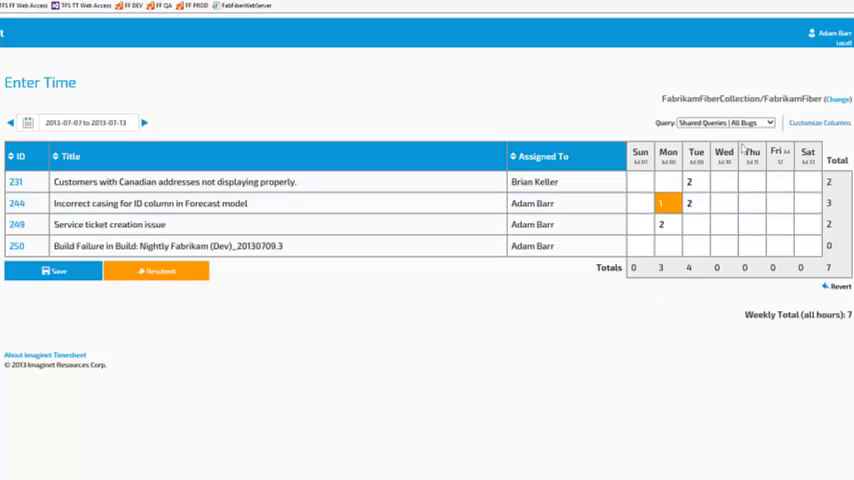
# Step: Save the 7-hour week, view the Current Sprint backlog query, and return to All Bugs
pyautogui.click(730, 122)
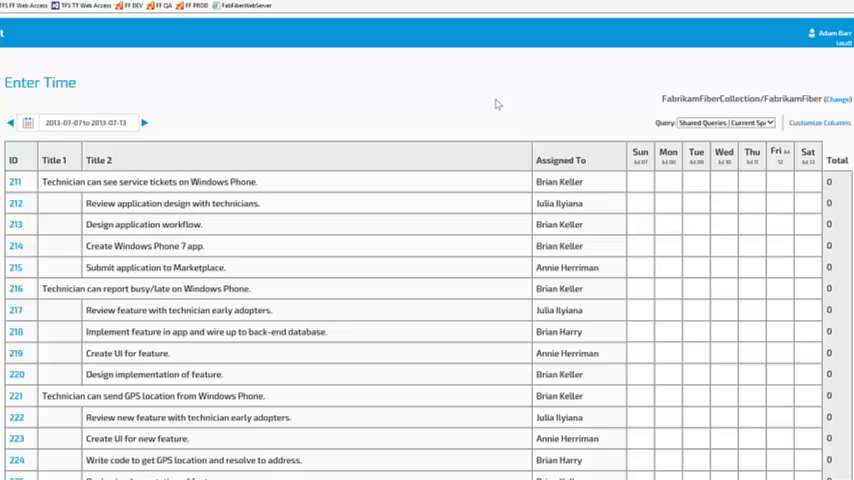
pyautogui.click(750, 122)
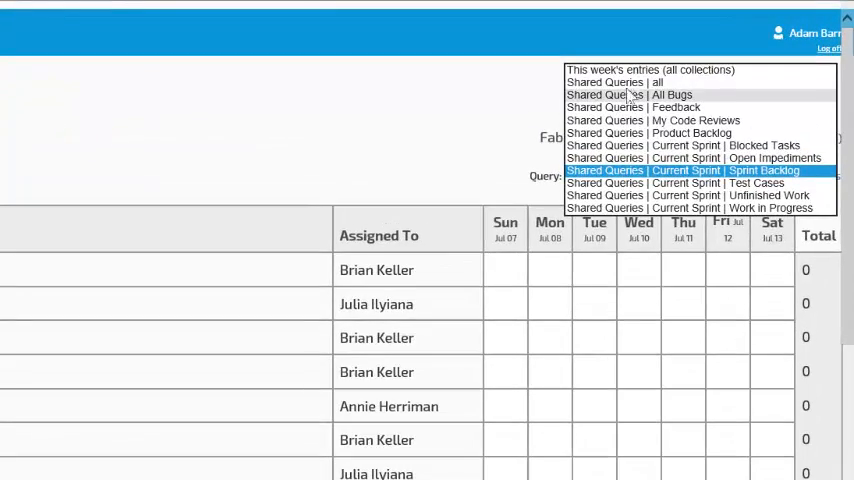
pyautogui.click(696, 176)
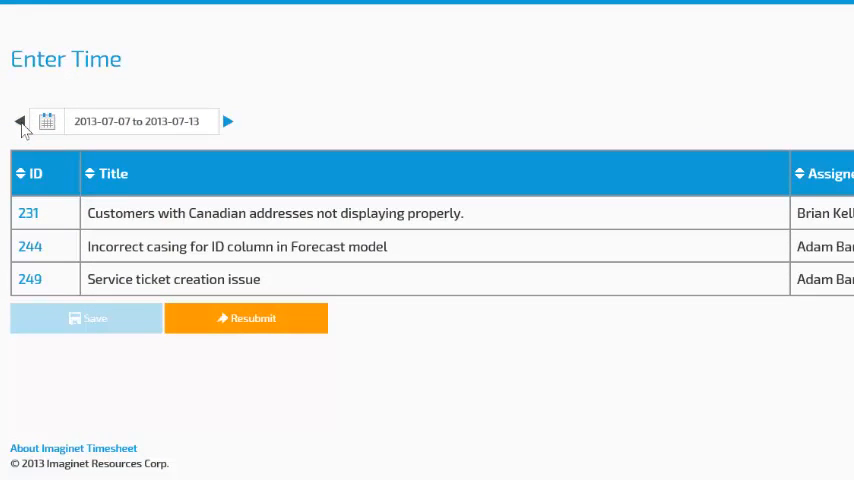
# Step: Browse earlier empty weeks via the arrow and calendar picker, returning to the current week
pyautogui.click(20, 120)
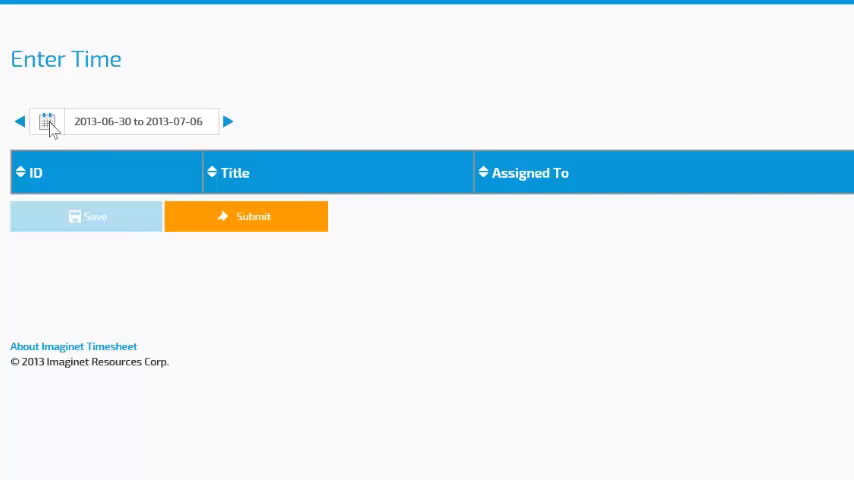
pyautogui.click(48, 120)
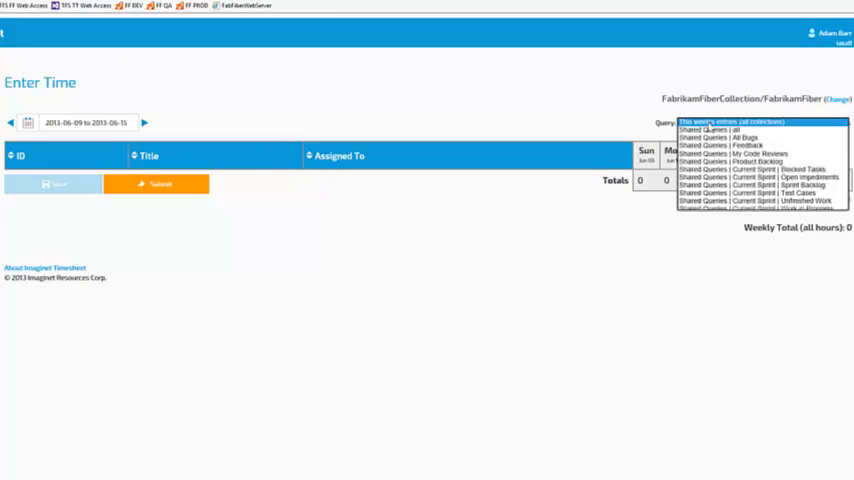
pyautogui.click(710, 138)
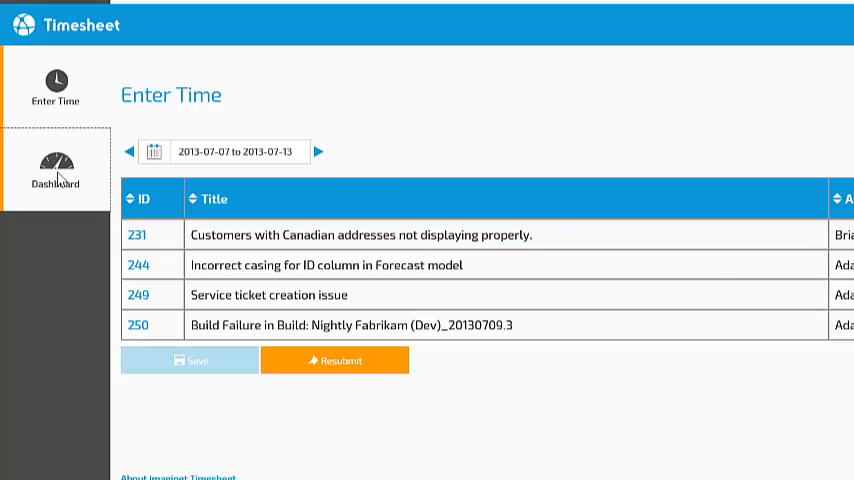
# Step: View the Dashboard's hours charts: last five work items, Last 4 Weeks and This Week by Area
pyautogui.click(56, 170)
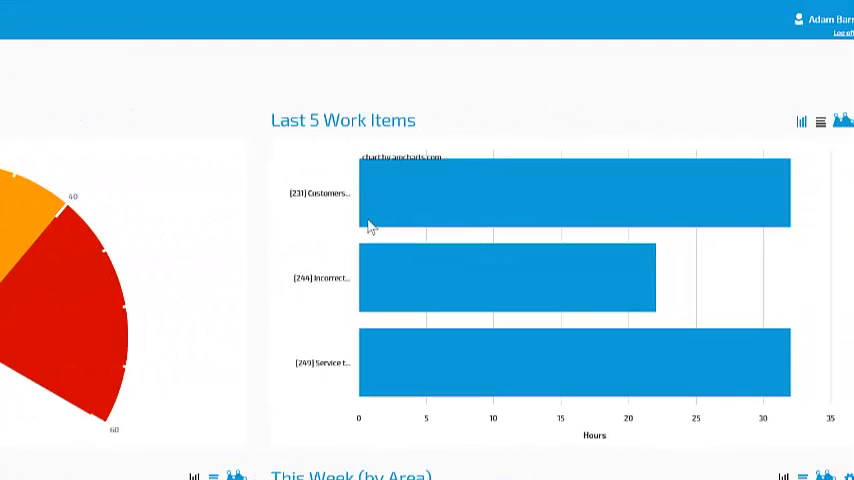
pyautogui.scroll(-3)
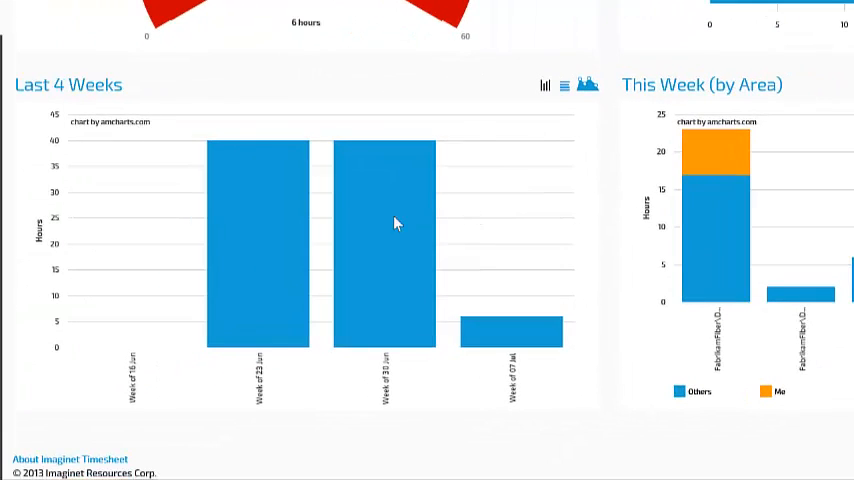
pyautogui.moveTo(376, 230)
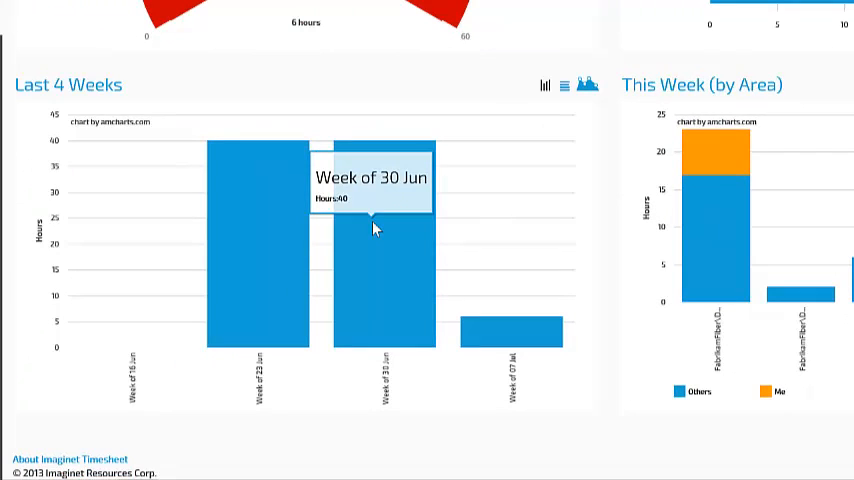
pyautogui.moveTo(390, 228)
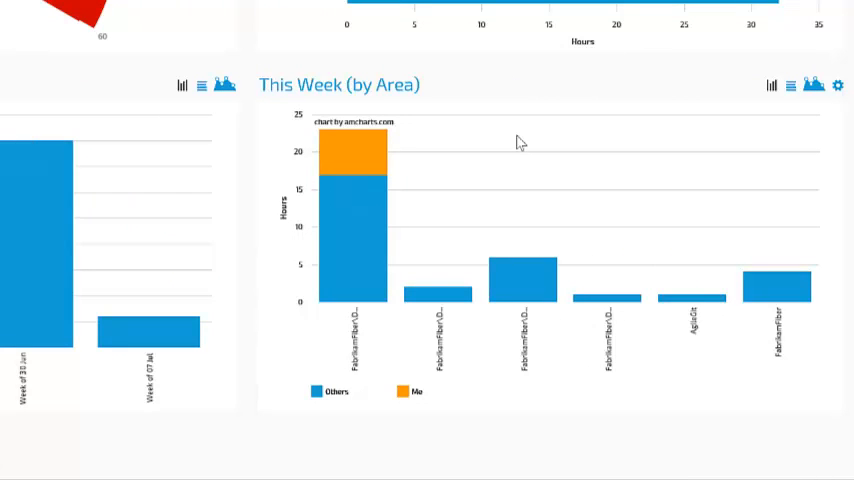
pyautogui.moveTo(816, 112)
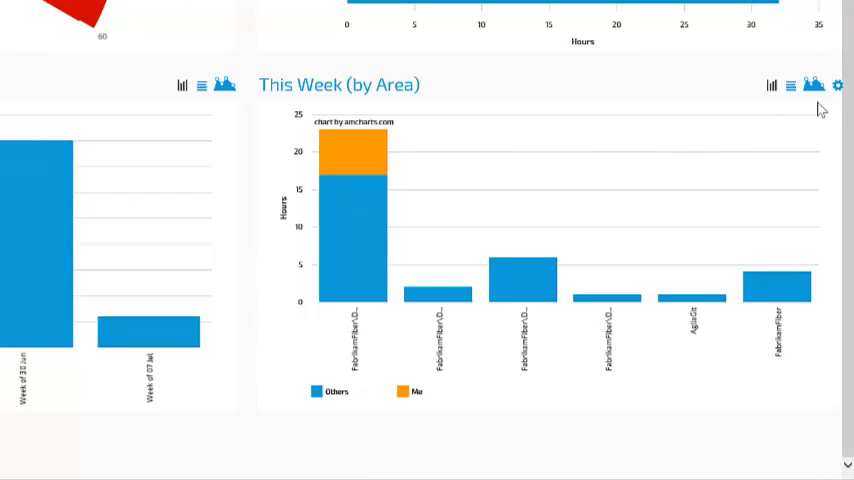
# Step: Pivot the This Week chart by Assigned To instead of Area to show hours per team member
pyautogui.click(814, 84)
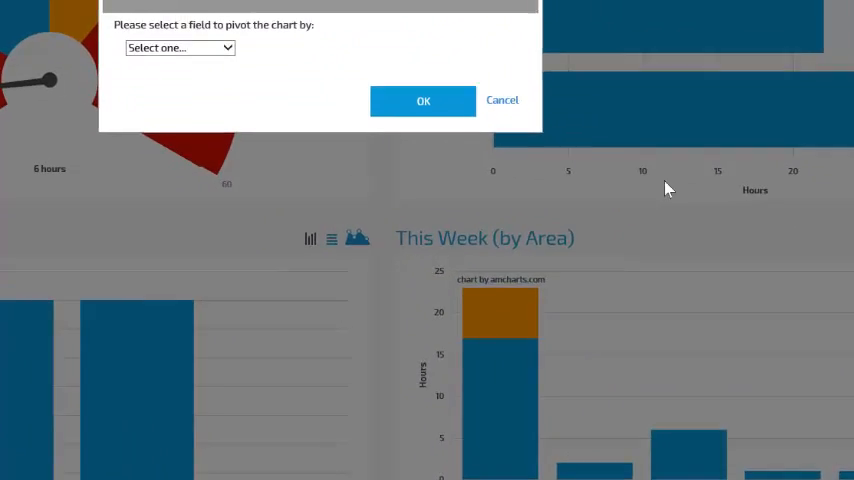
pyautogui.click(178, 48)
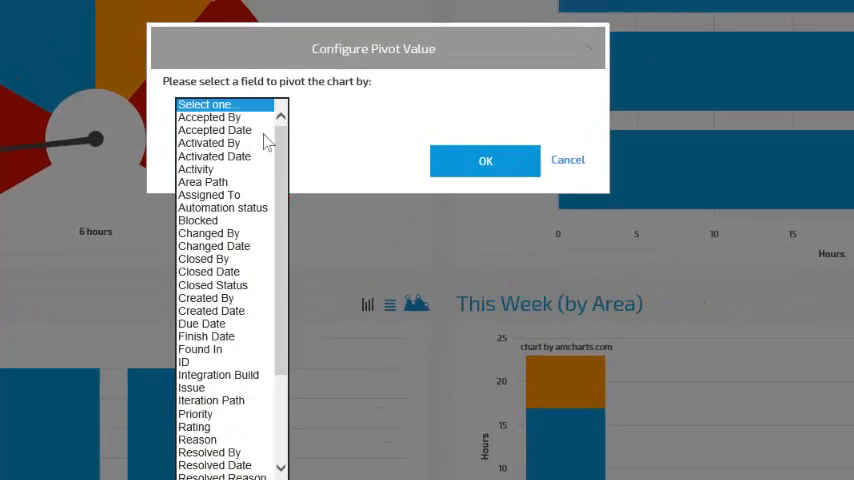
pyautogui.click(208, 194)
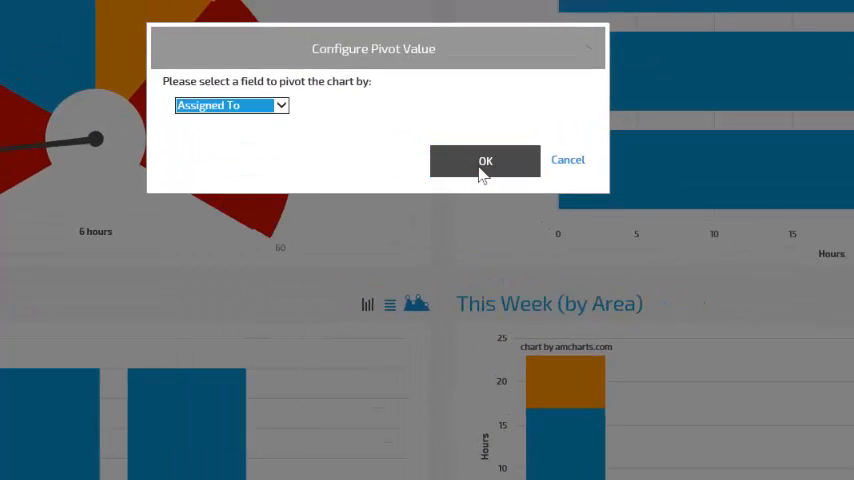
pyautogui.click(484, 160)
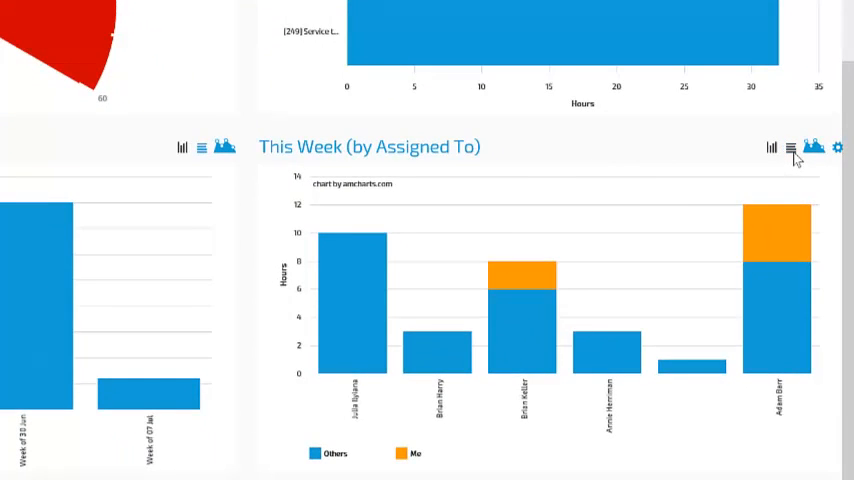
# Step: Switch the This Week (by Assigned To) chart to horizontal bars, then to an area chart
pyautogui.click(792, 148)
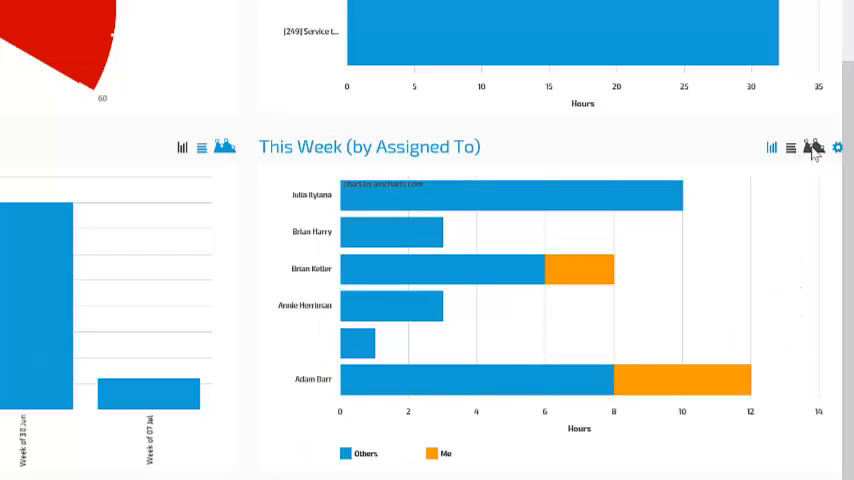
pyautogui.click(768, 148)
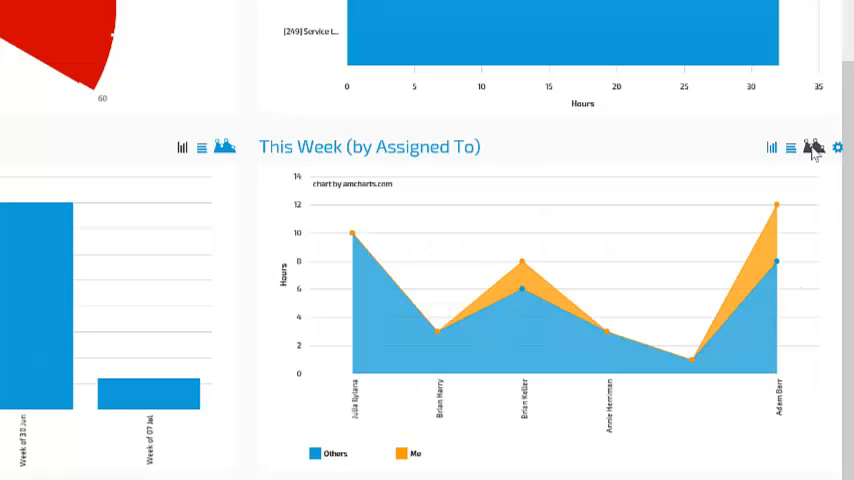